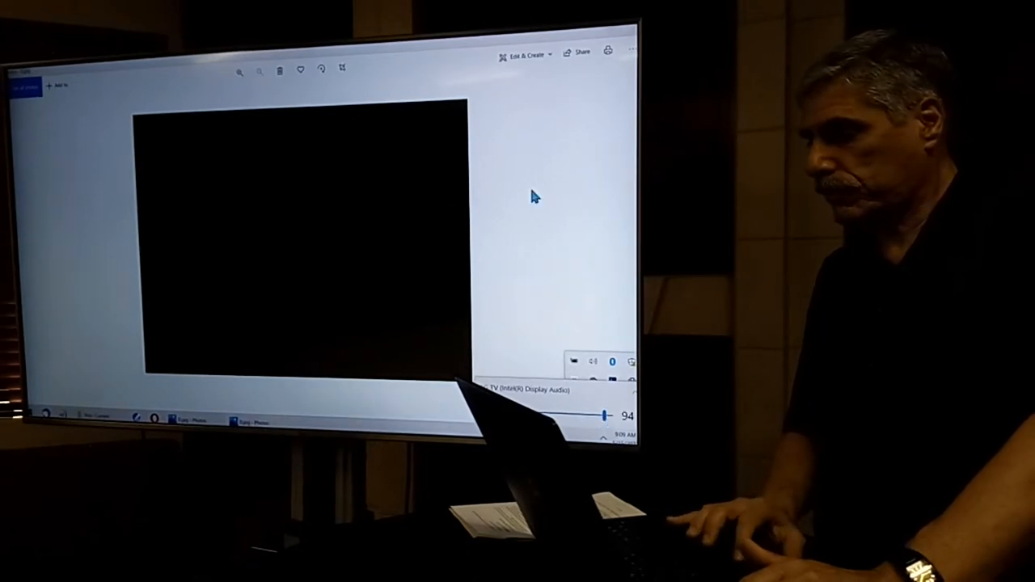
Expand the image's More menu to show Slideshow, Resize, Copy and Settings.
left_click(631, 51)
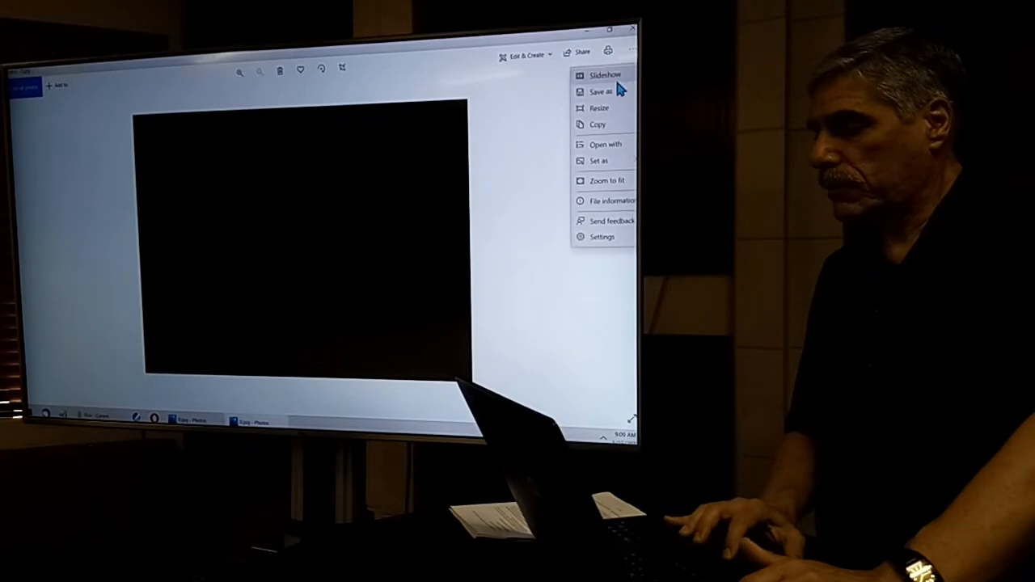